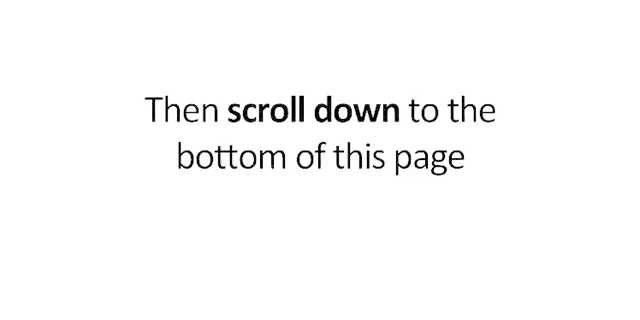
scroll("down", 3)
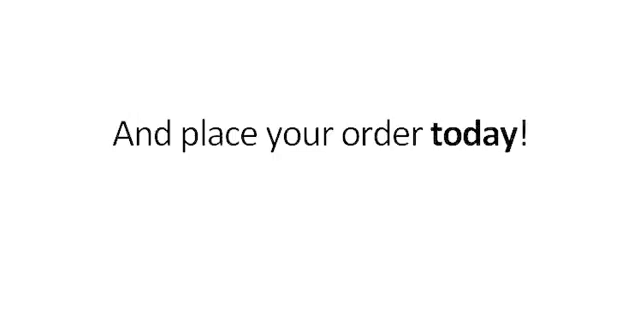